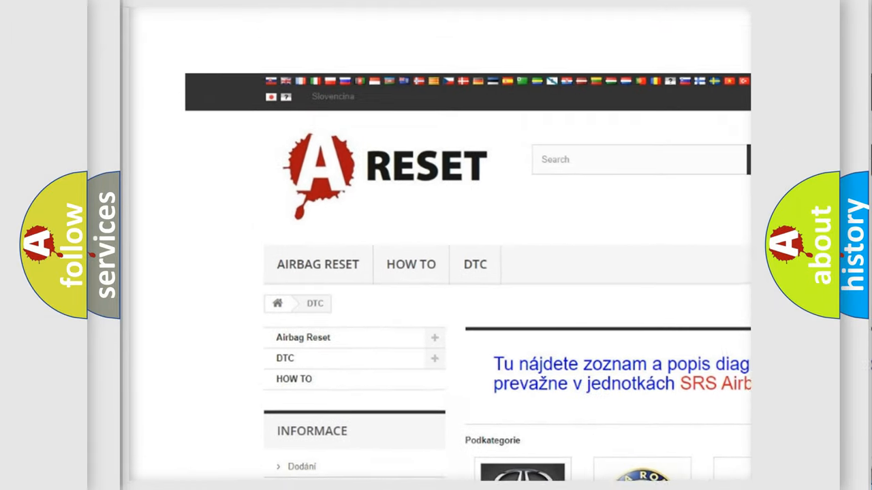
- View the Buick DTC code list and browse down through its diagnostic code subcategories
{"action": "scroll", "scroll_direction": "down", "scroll_amount": 3}
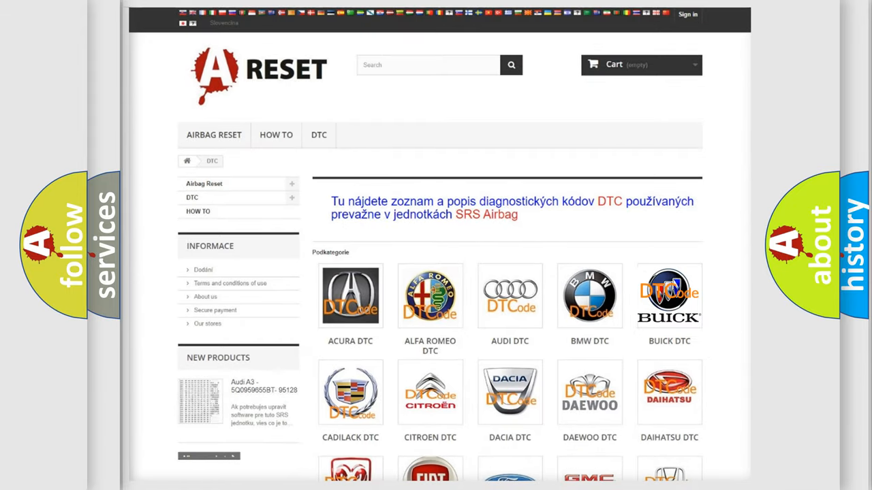
{"action": "left_click", "coordinate": [668, 296]}
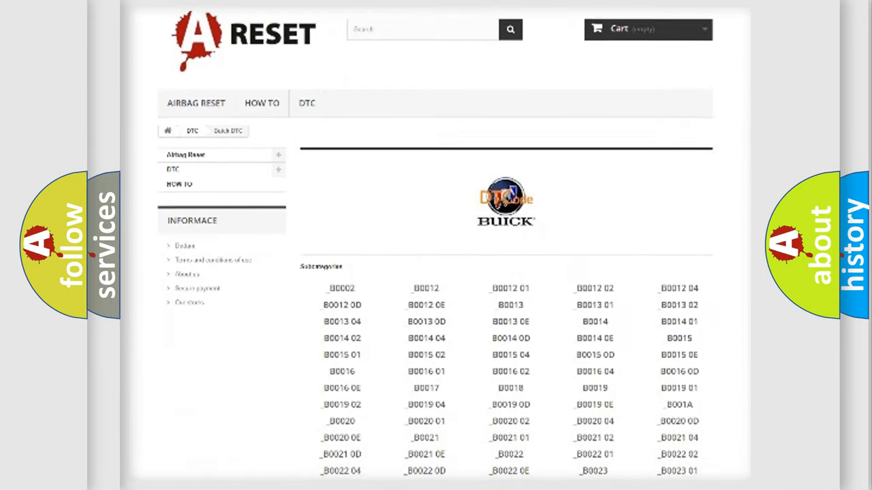
{"action": "scroll", "scroll_direction": "down", "scroll_amount": 3}
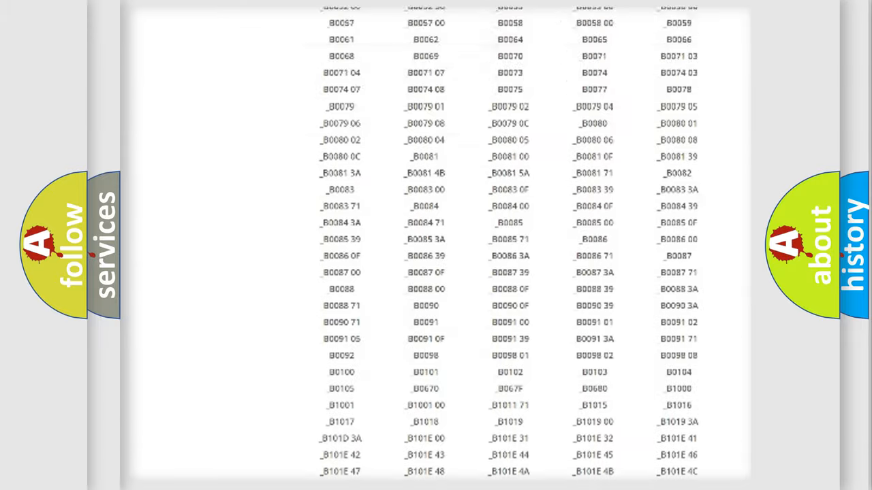